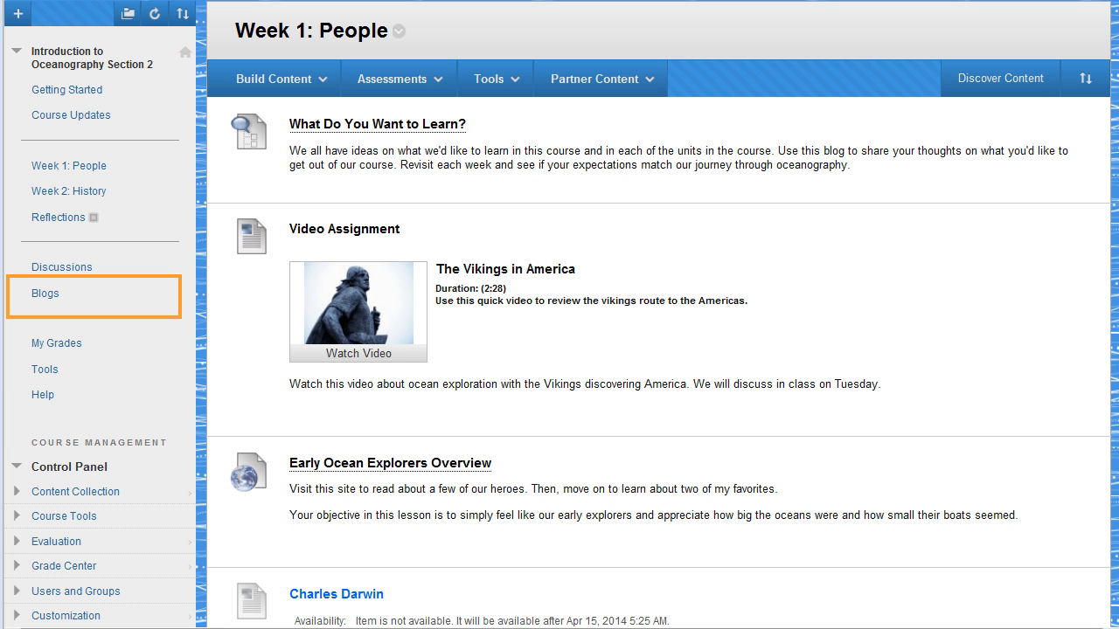
- Go to the course Blogs page from the course menu
left_click(45, 292)
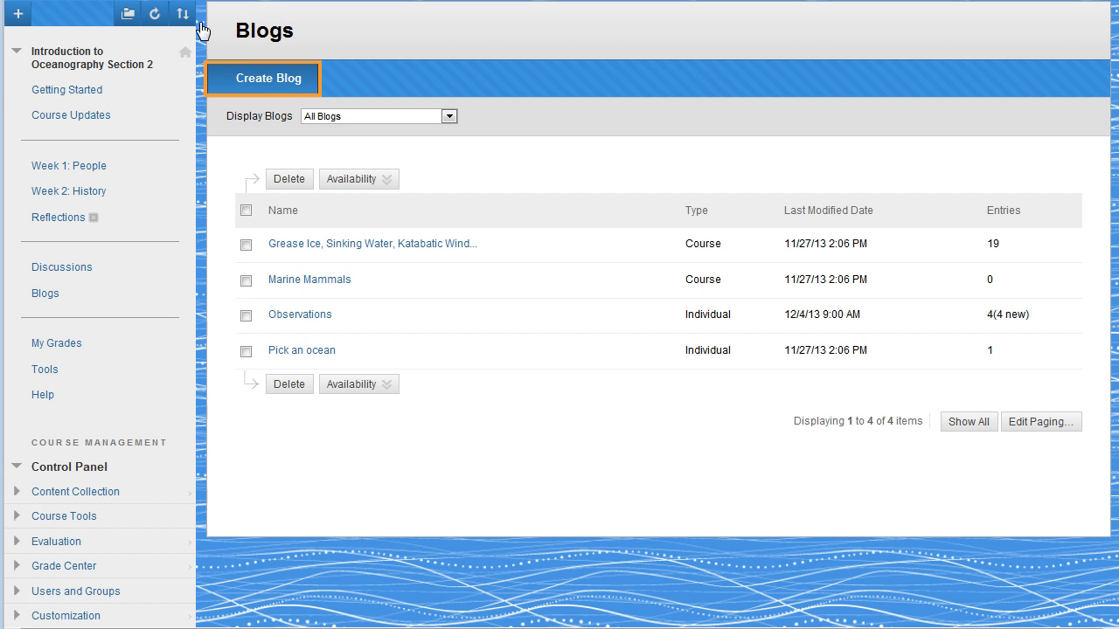
- Name the blog 'Rising Sea Levels' with instructions asking students to describe two effects
type("R")
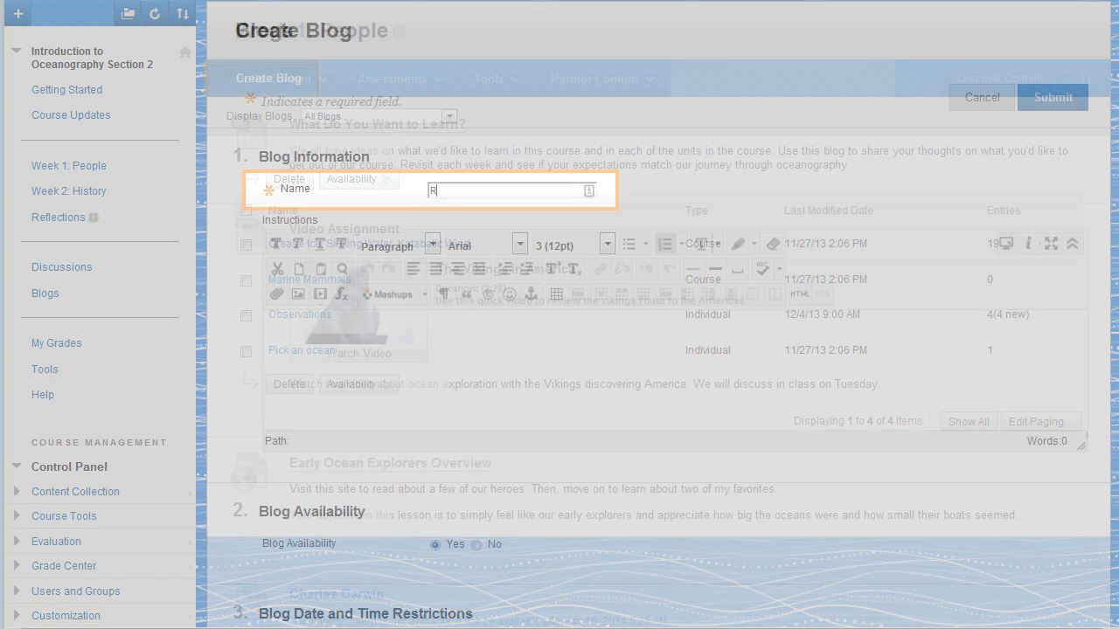
type("Rising Sea Level")
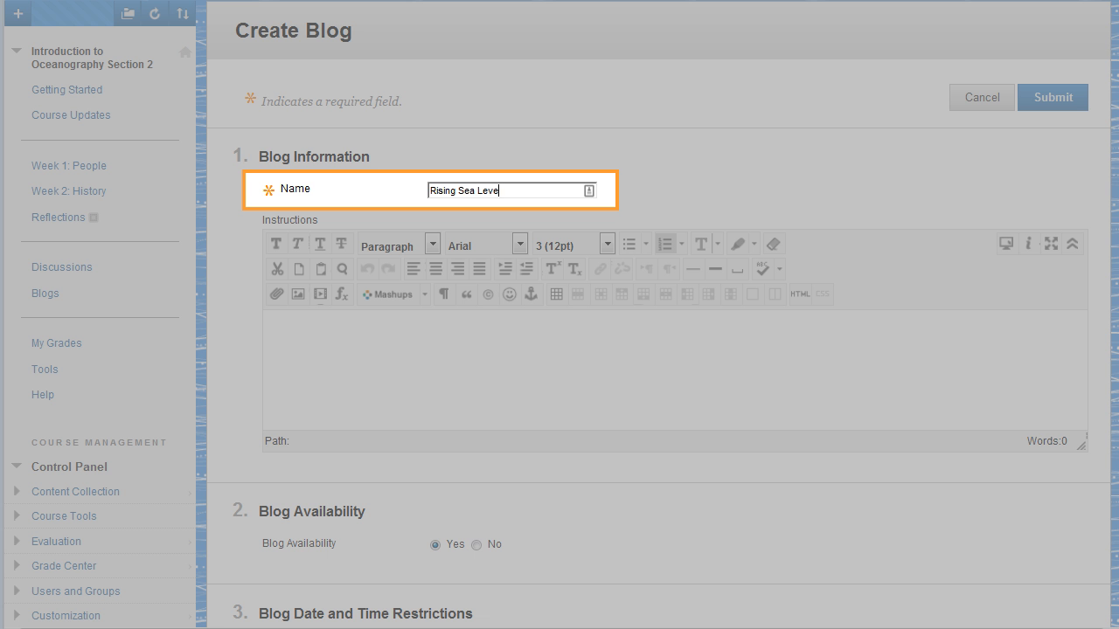
type("What are some of the effects of rising sea levels, both now and in the future? Describe two effects and give your opinion on each.")
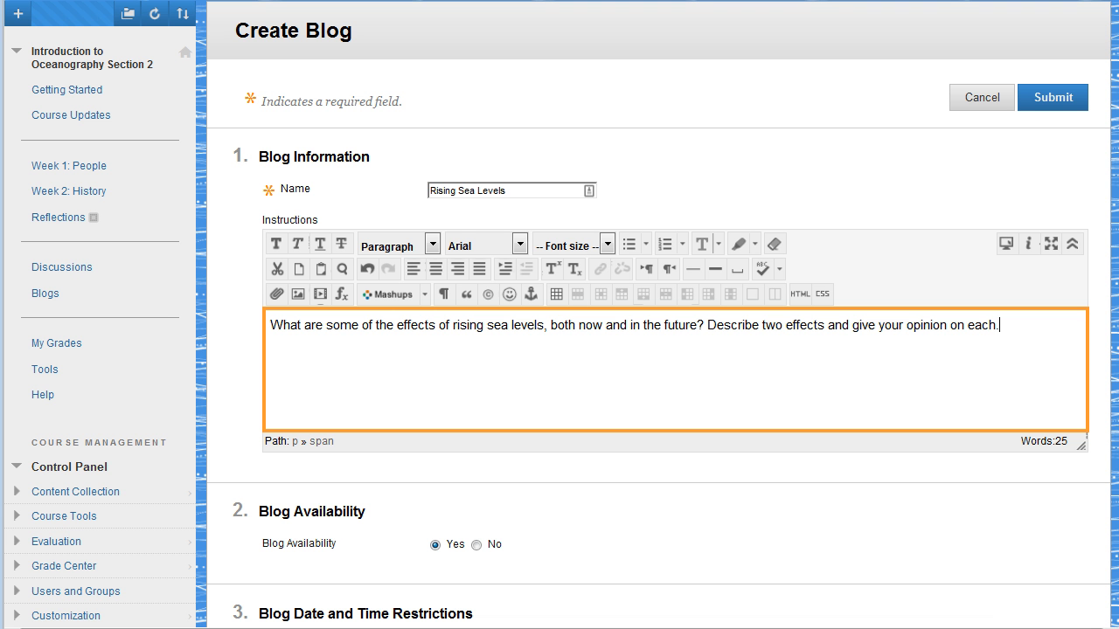
scroll("down", 3)
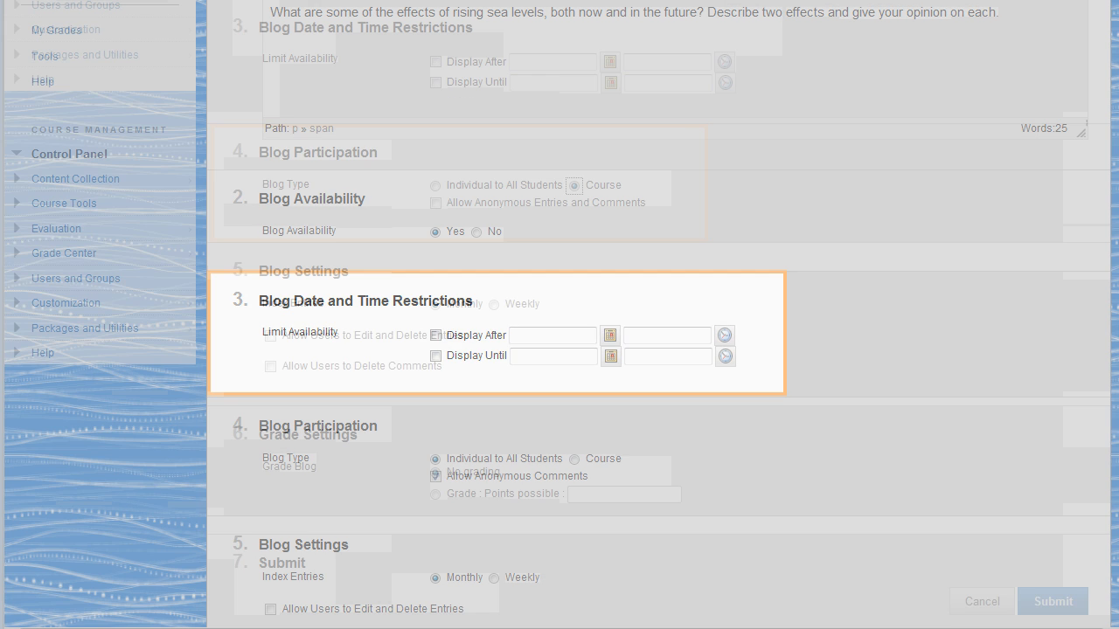
- Set Individual to All Students, anonymous comments, weekly indexing, and entry editing/deleting
scroll("down", 3)
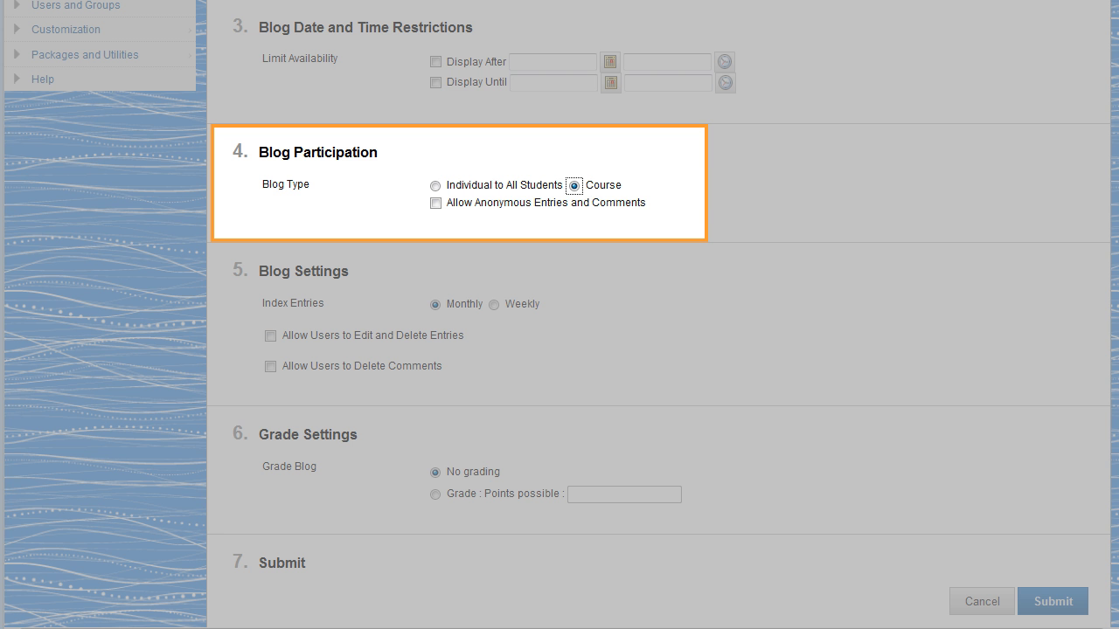
left_click(436, 185)
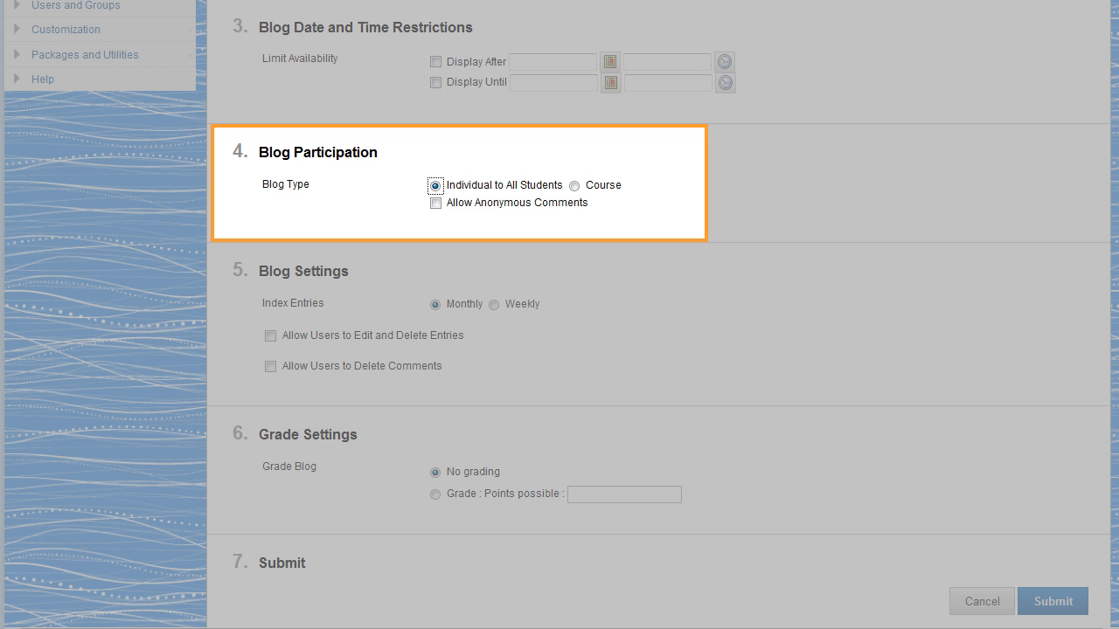
mouse_move(276, 95)
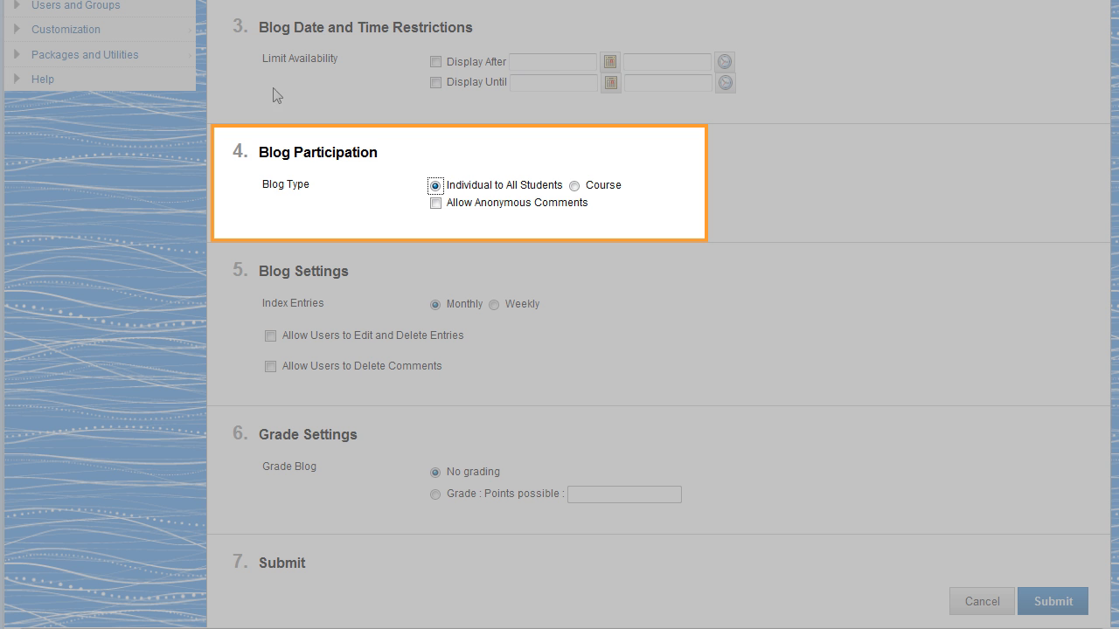
left_click(435, 202)
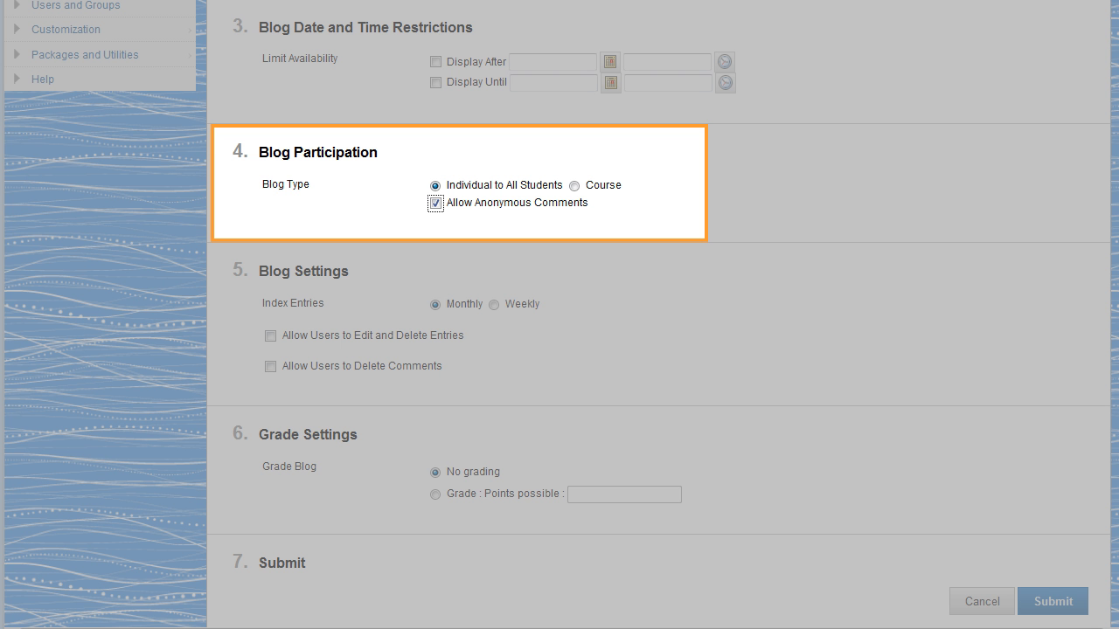
left_click(436, 203)
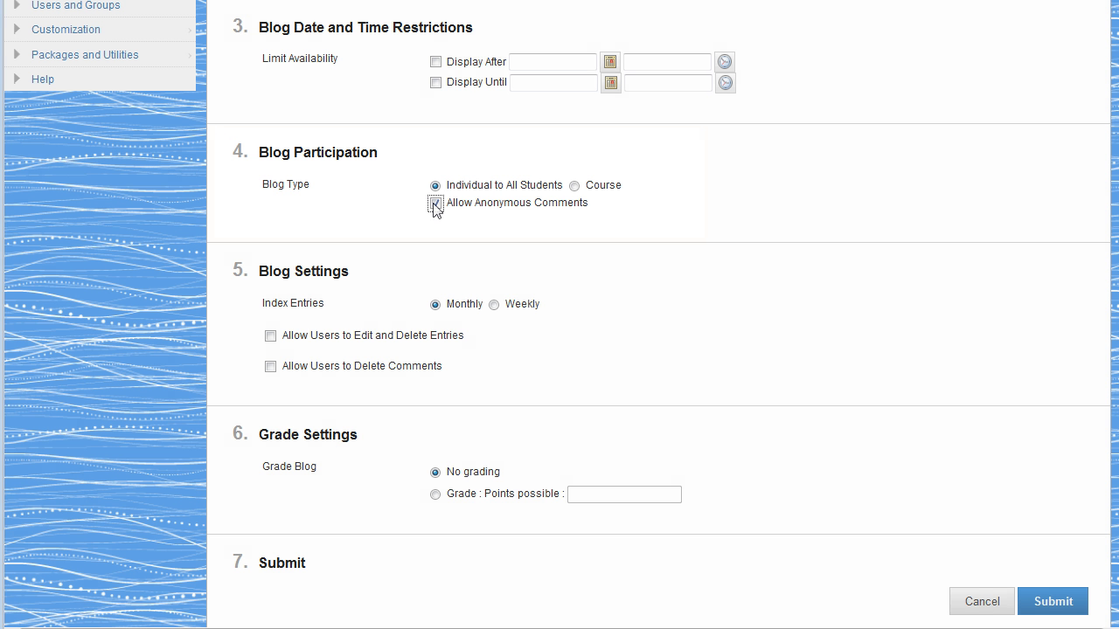
left_click(435, 203)
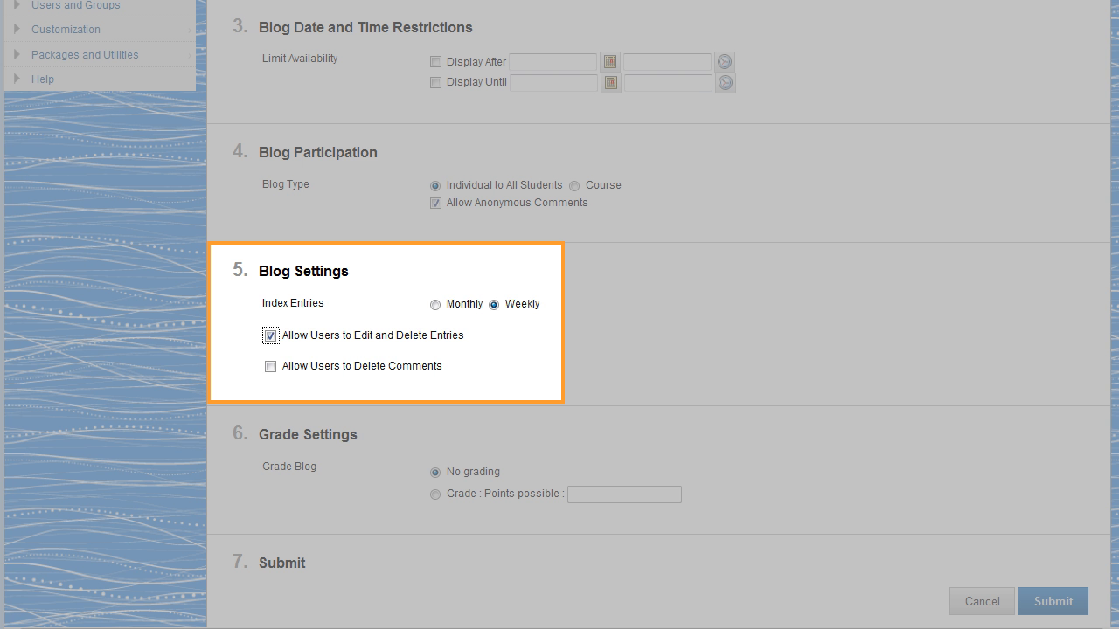
- Allow comment deletion and grade the blog at 100 points, needs grading every 2 entries
left_click(271, 366)
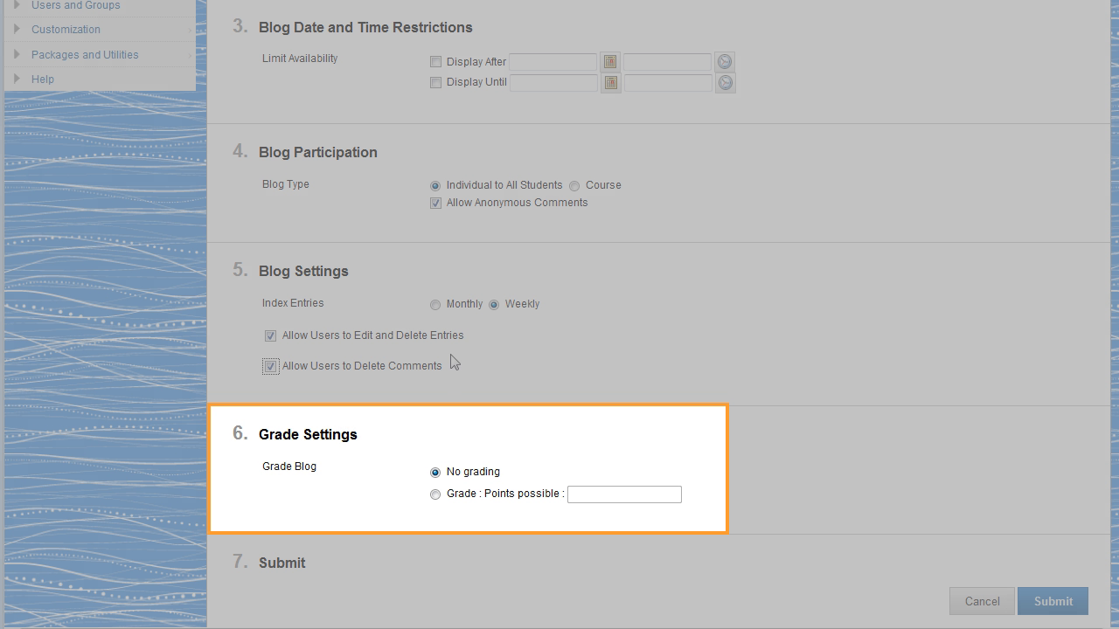
left_click(435, 493)
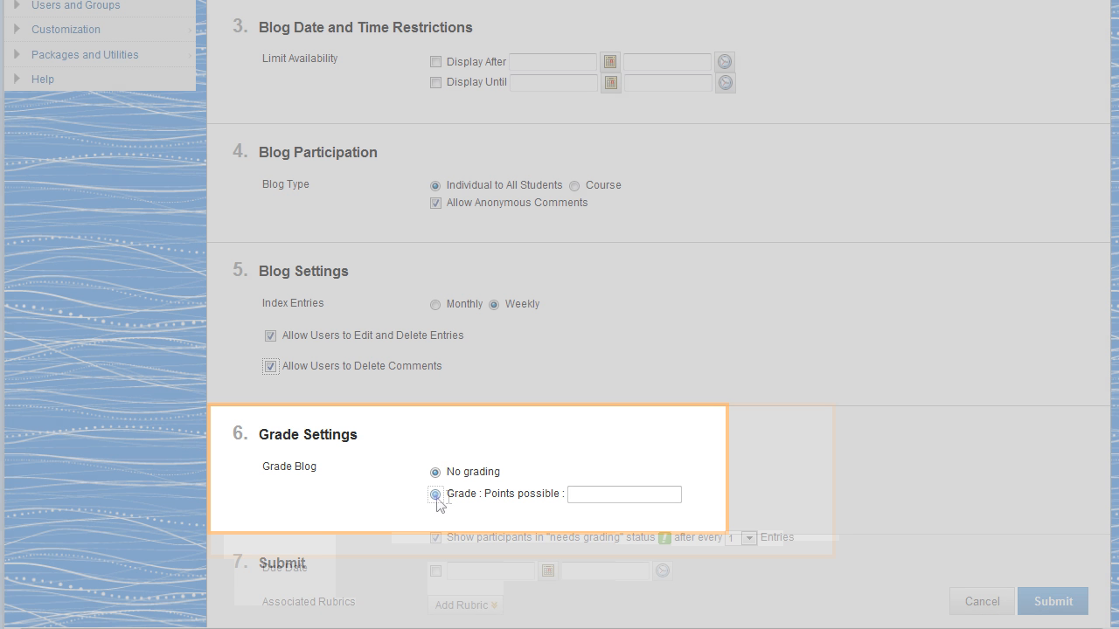
left_click(435, 494)
type("100")
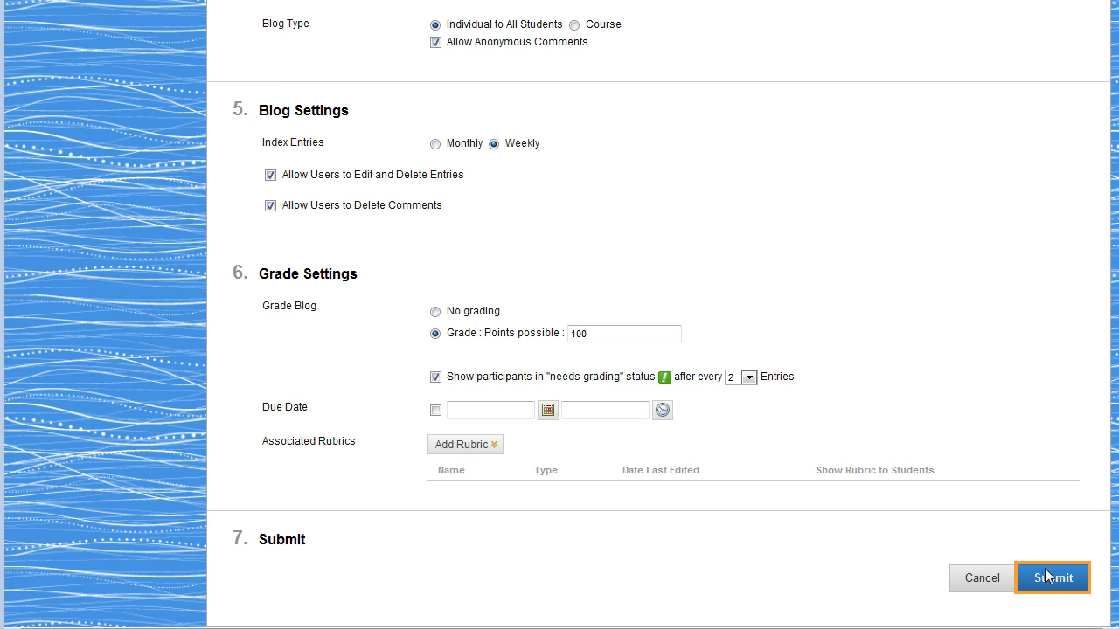
- Submit the Create Blog form for Rising Sea Levels
left_click(1052, 578)
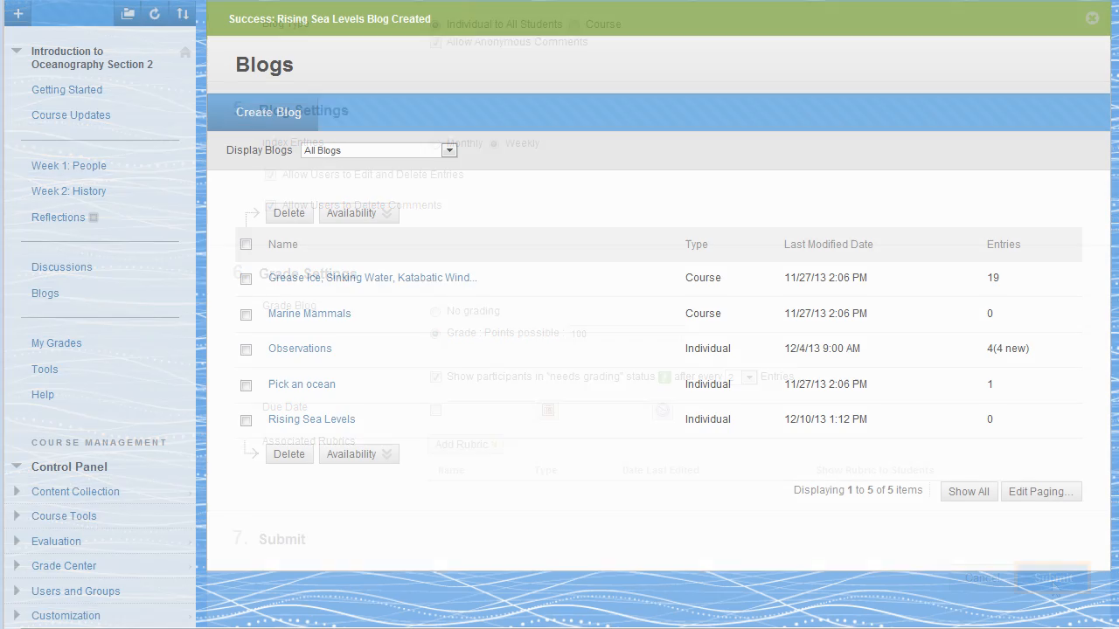
left_click(1051, 578)
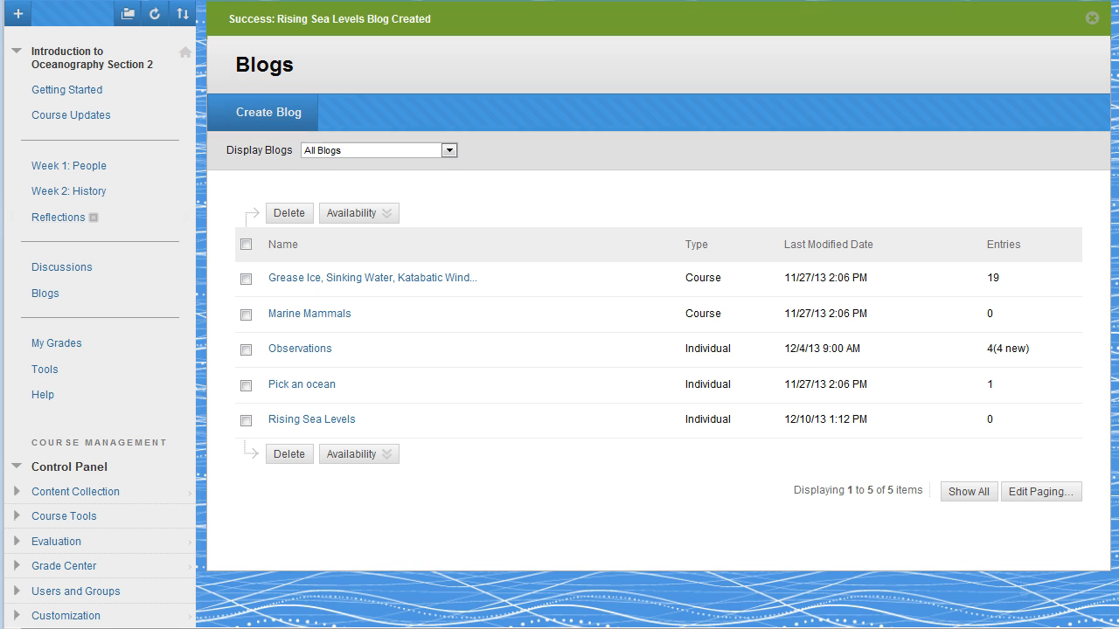
mouse_move(57, 218)
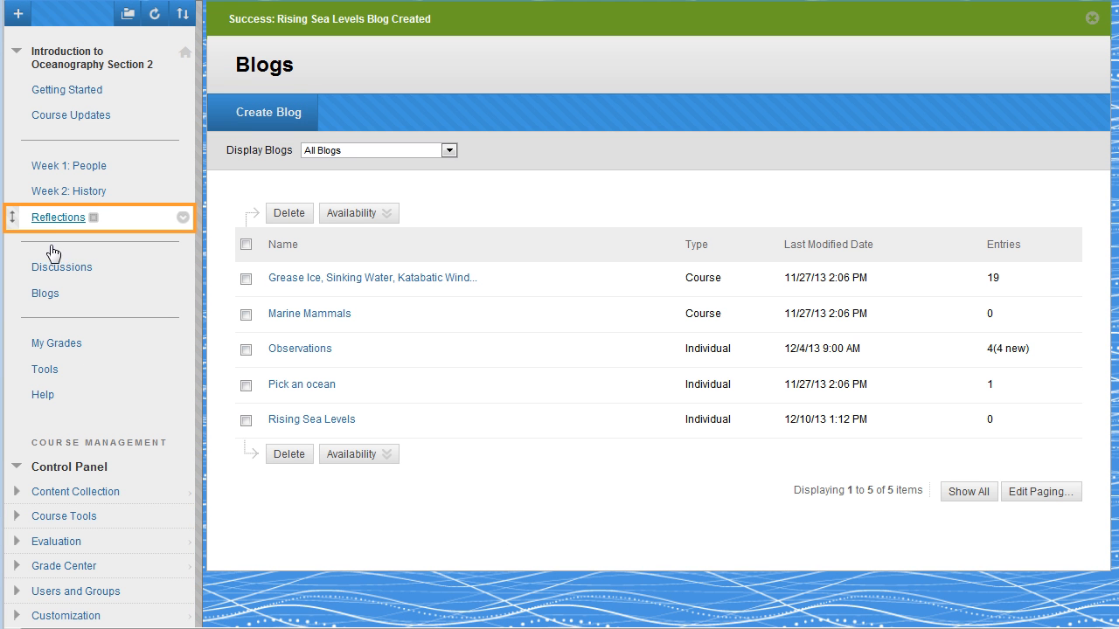
- In Reflections, start a blog link via Tools > Blogs and select Rising Sea Levels
left_click(58, 217)
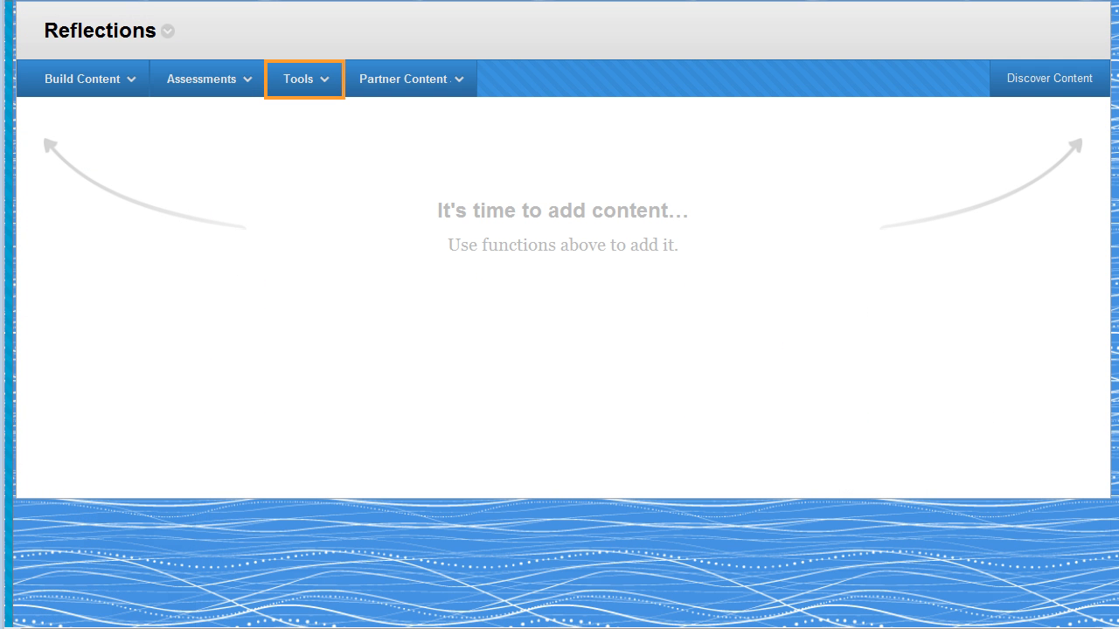
left_click(304, 78)
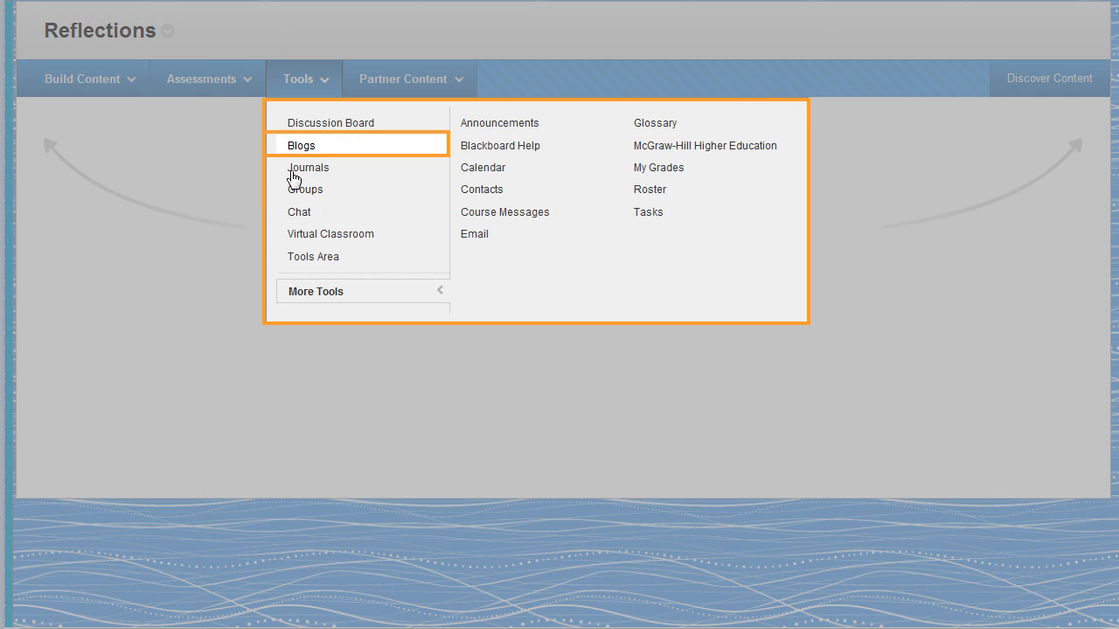
left_click(301, 144)
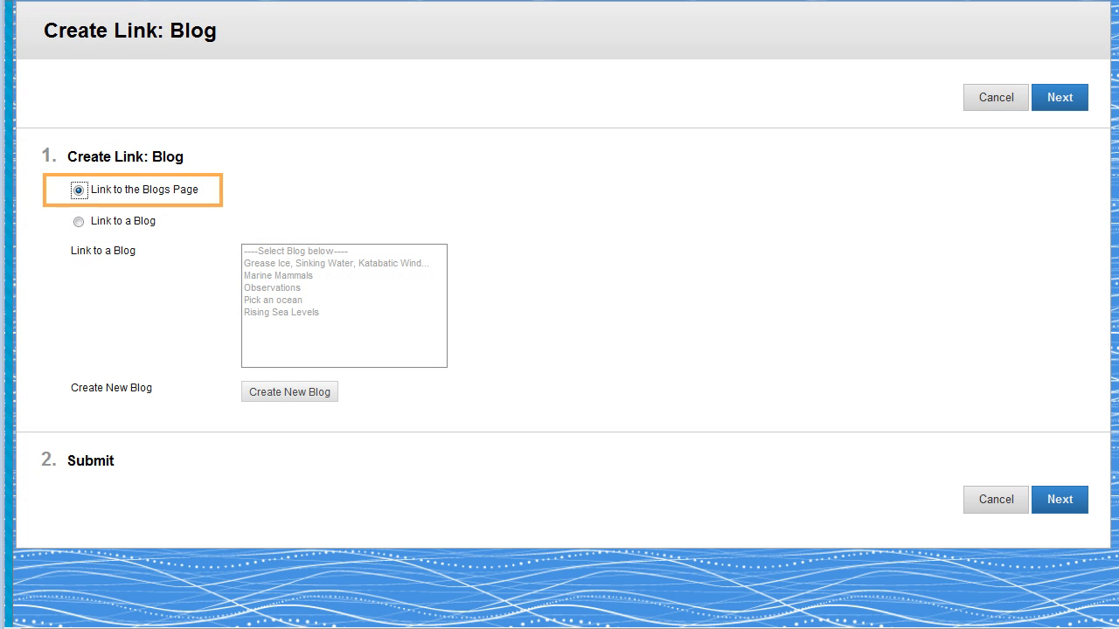
left_click(78, 221)
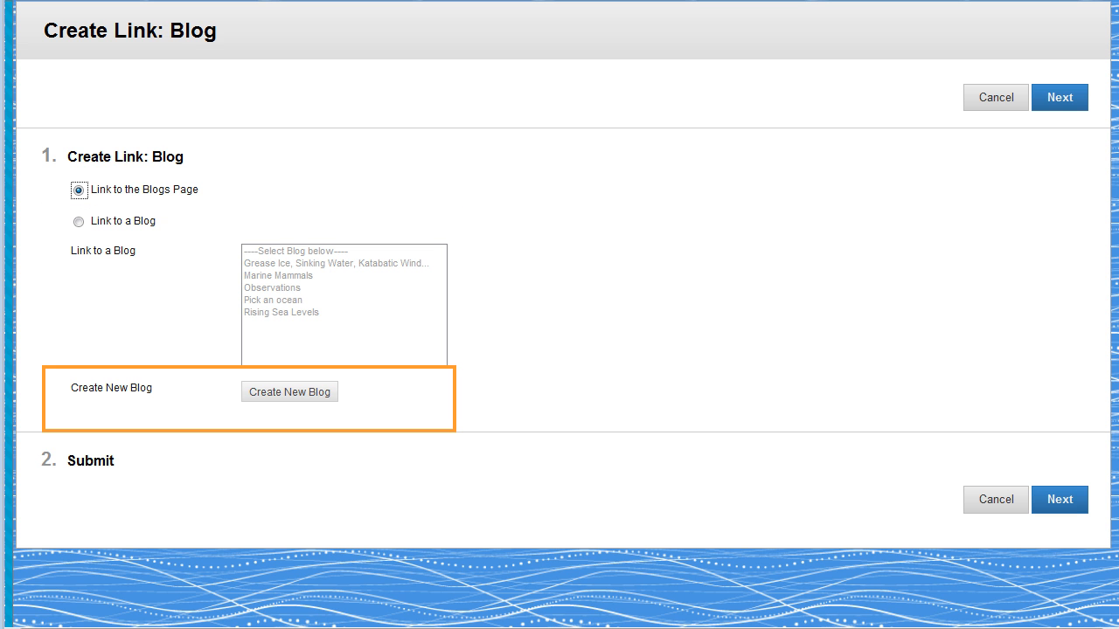
left_click(78, 221)
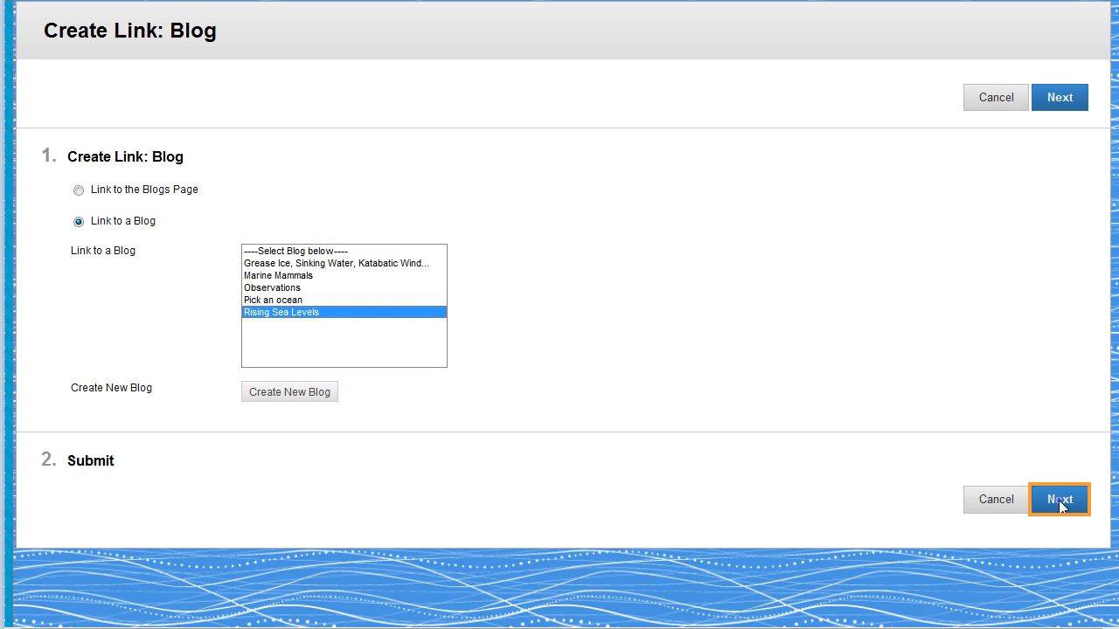
- Keep the default link name and submit the Rising Sea Levels blog link
left_click(1058, 499)
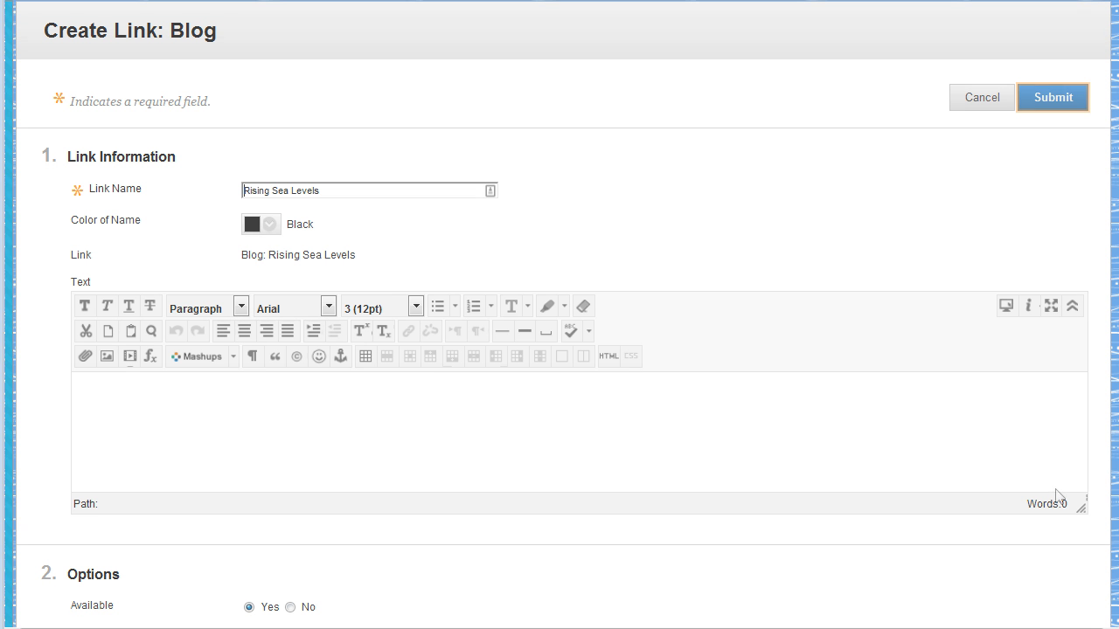
left_click(1053, 97)
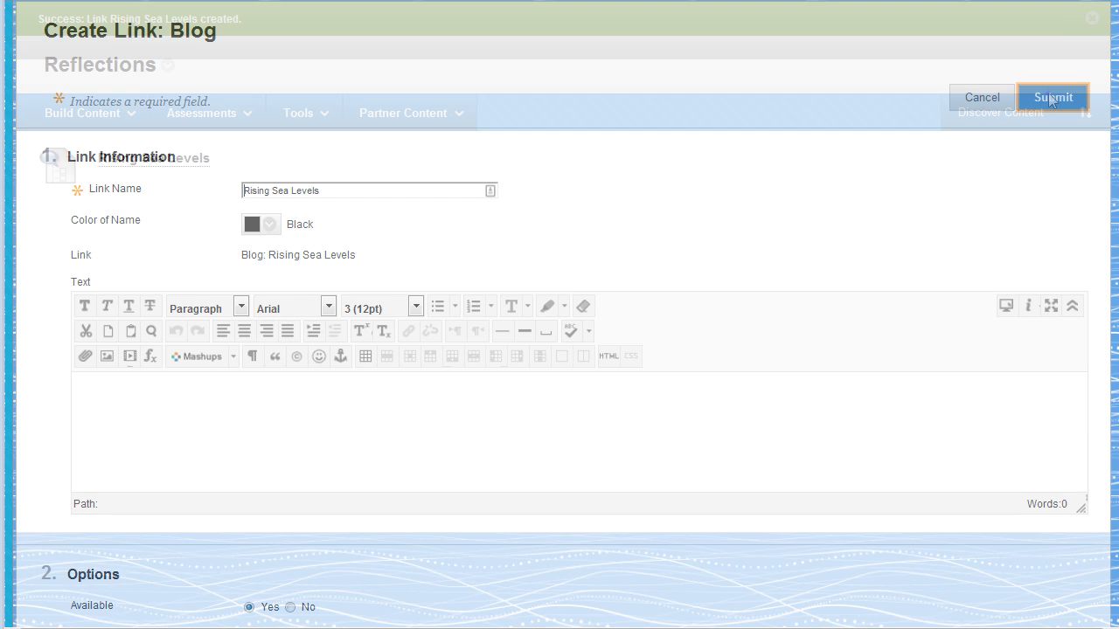
left_click(1053, 97)
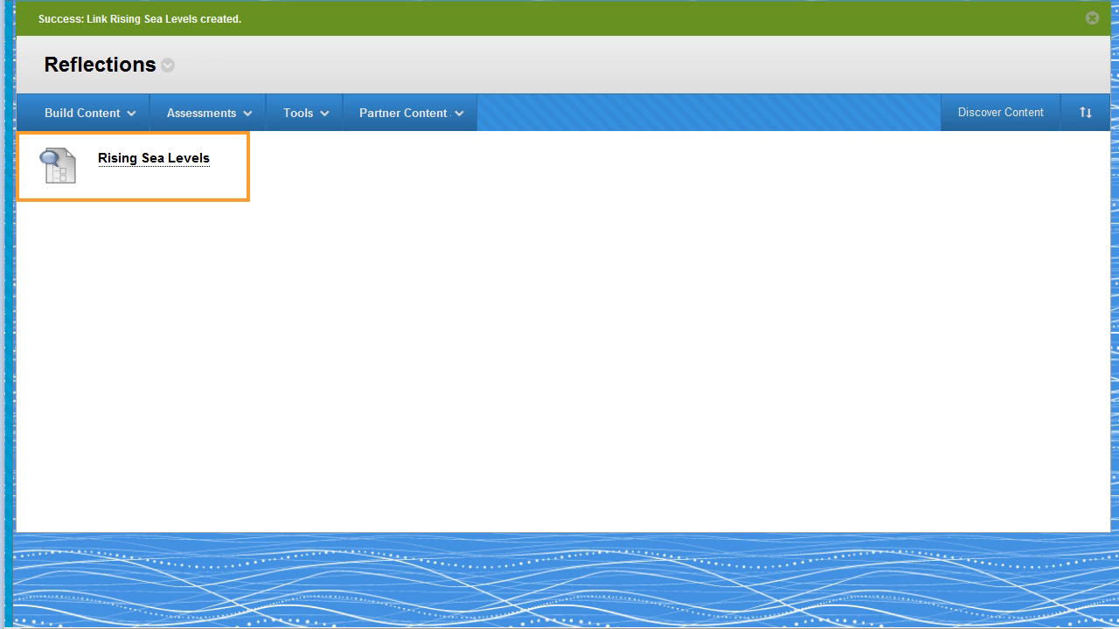
- View the Rising Sea Levels blog instructions, then open the Posts feed from global navigation
left_click(154, 158)
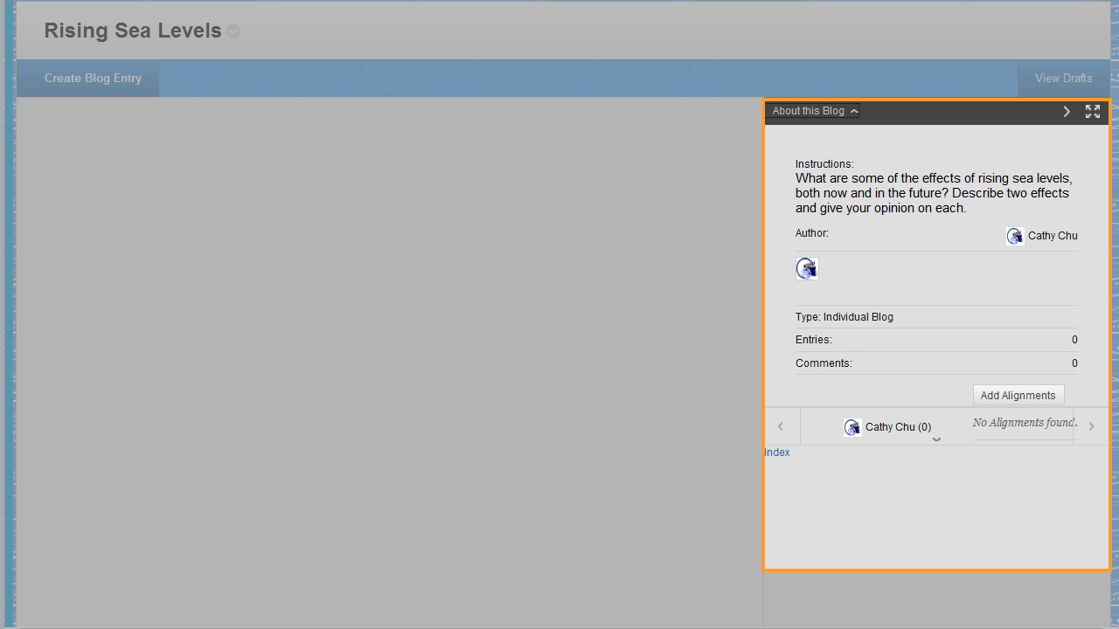
left_click(882, 157)
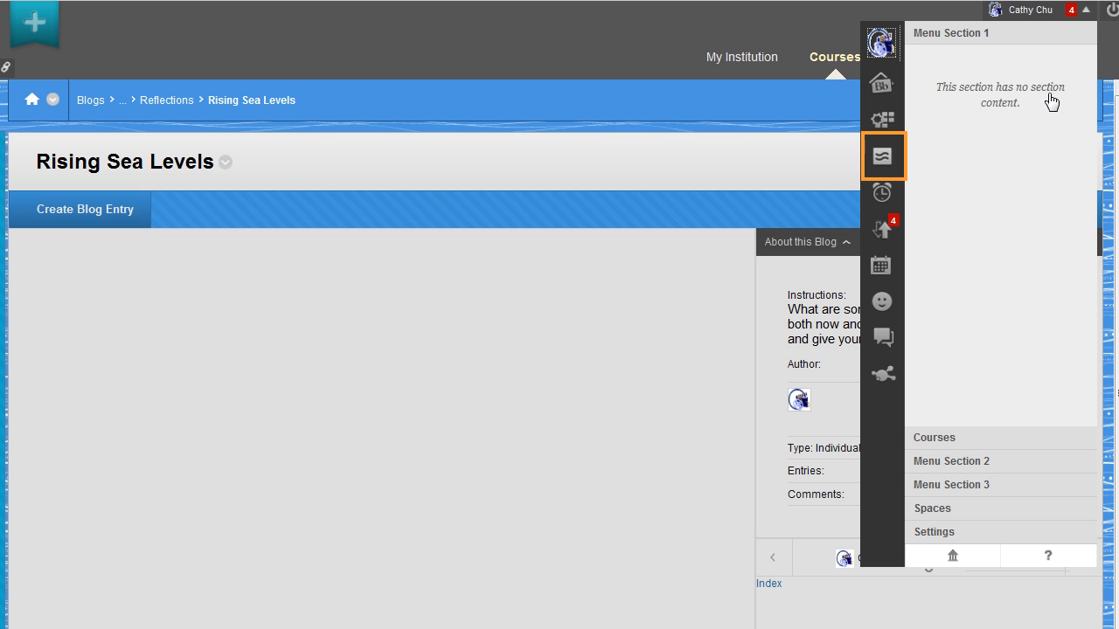
mouse_move(882, 166)
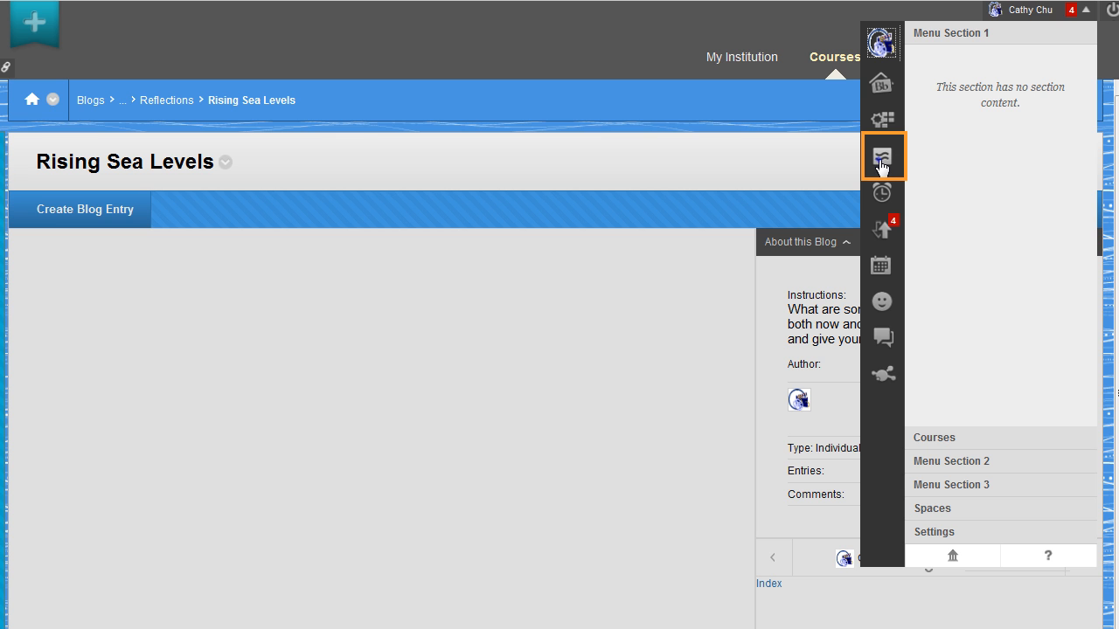
left_click(882, 158)
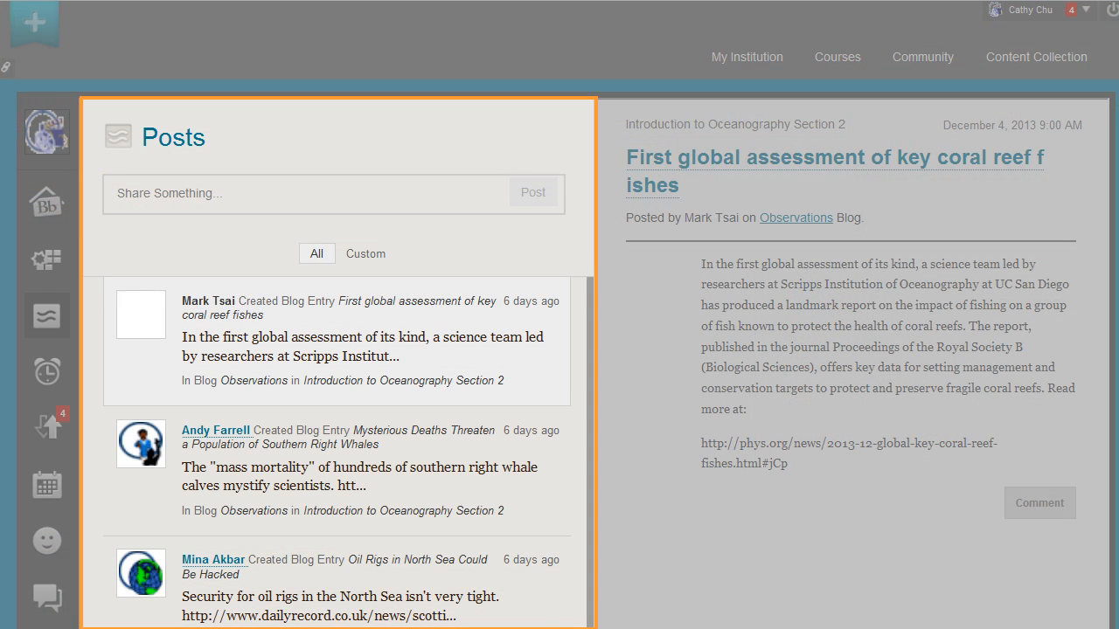